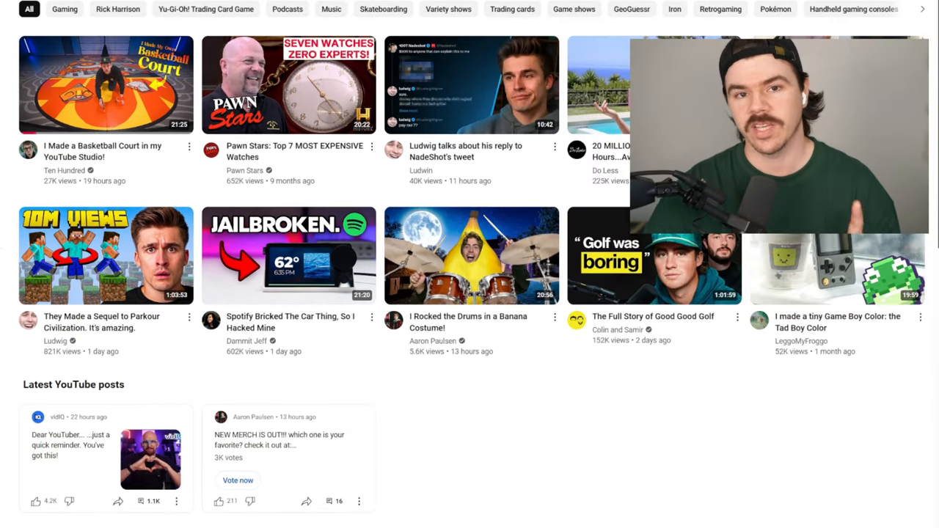
# Step: Visit your channel, open the Parkour Civilization sequel video, then return to the home feed
pyautogui.click(15, 13)
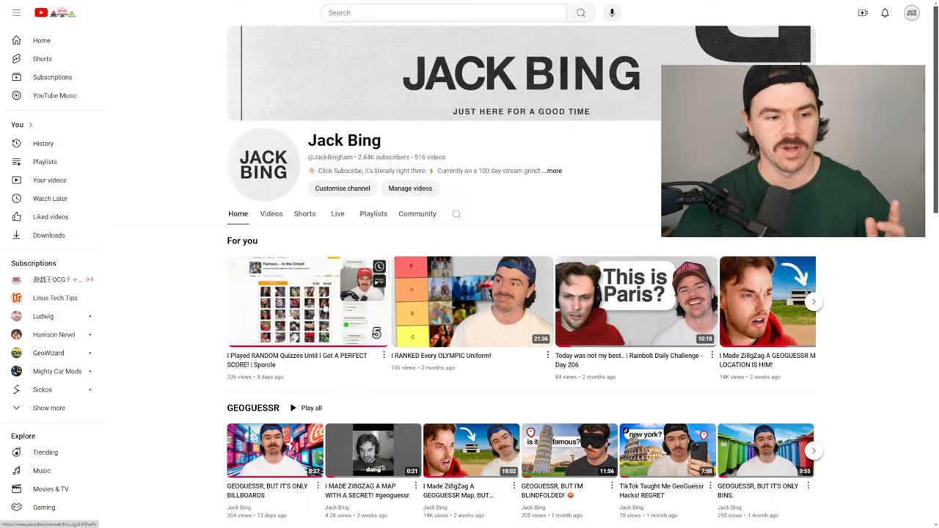
pyautogui.click(306, 302)
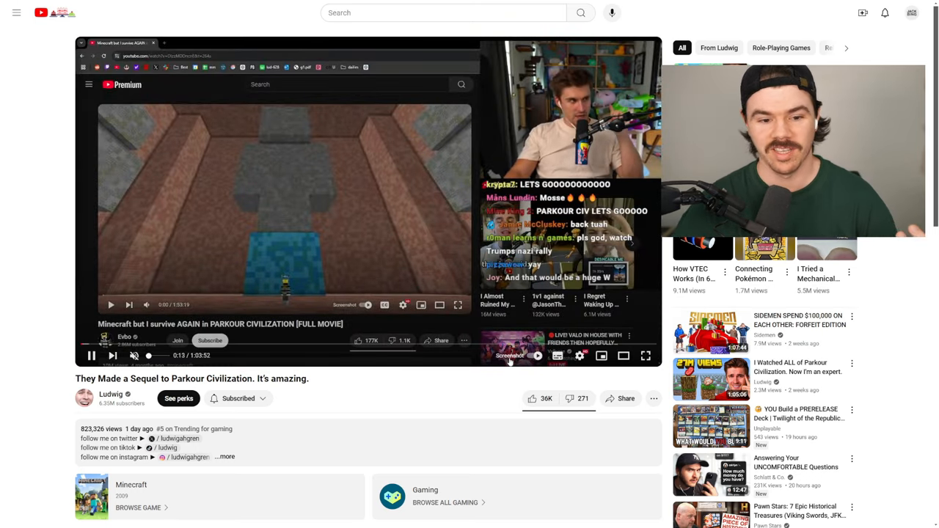
pyautogui.click(509, 356)
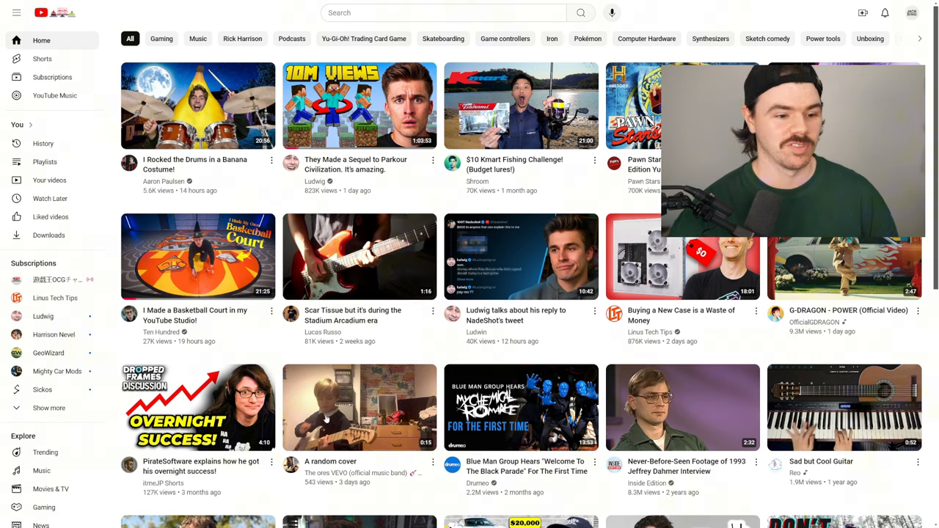
# Step: Scroll down through the home feed's grid of recommended videos
pyautogui.scroll(-3)
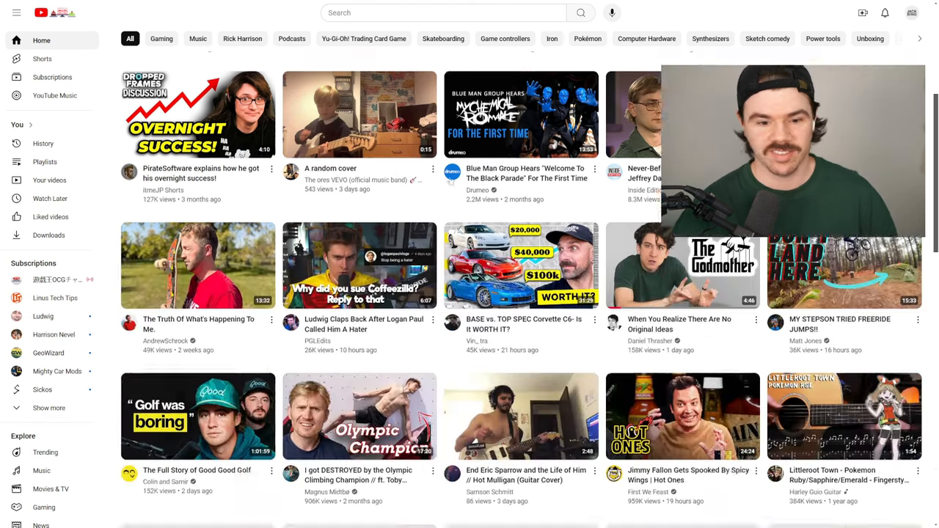
pyautogui.scroll(-3)
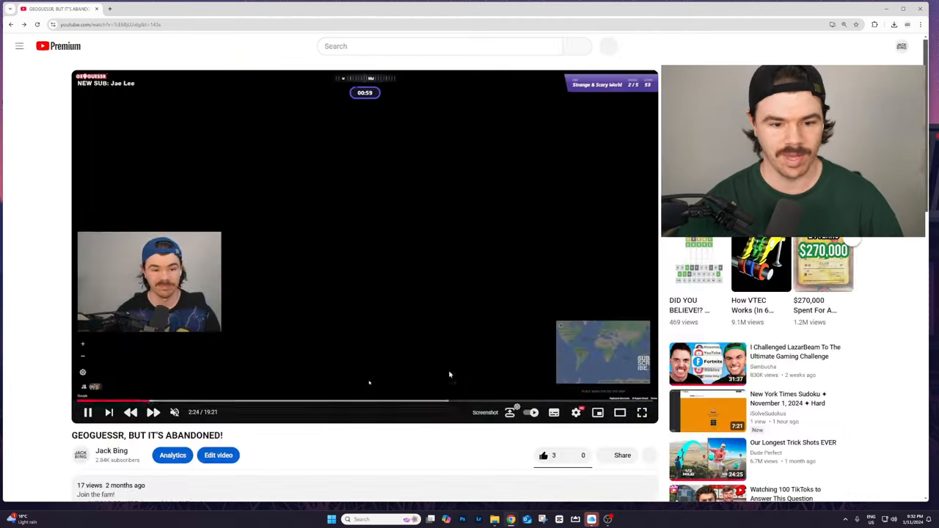
pyautogui.click(861, 24)
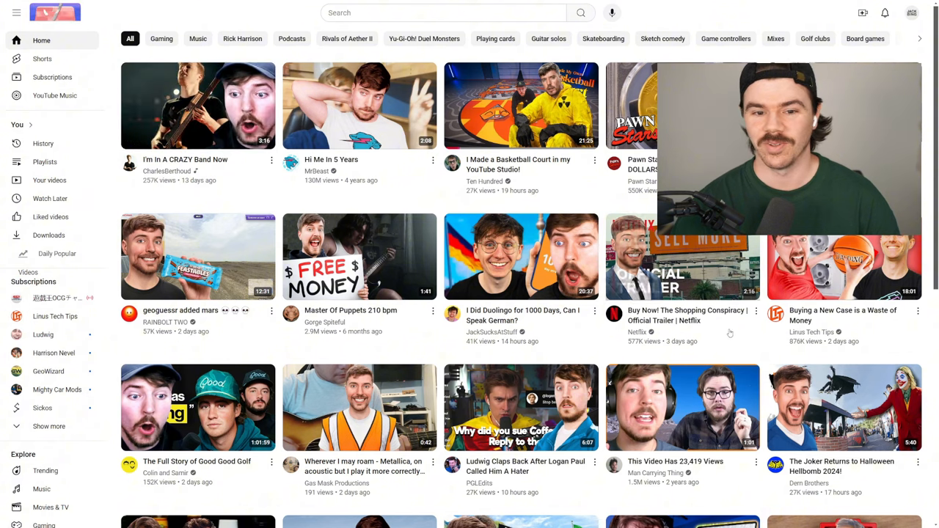
# Step: Scroll the MrBeast-thumbnail home feed, then go to your own channel page from the account menu
pyautogui.scroll(-3)
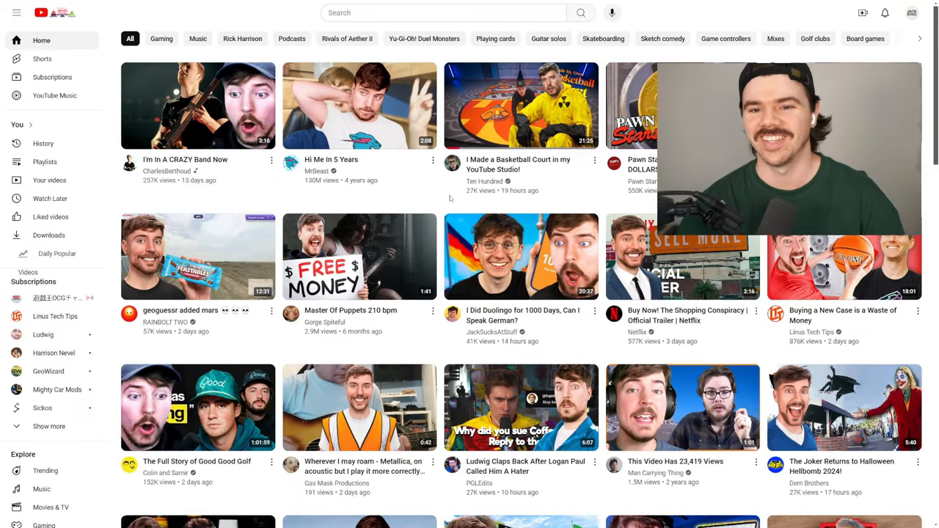
pyautogui.scroll(-3)
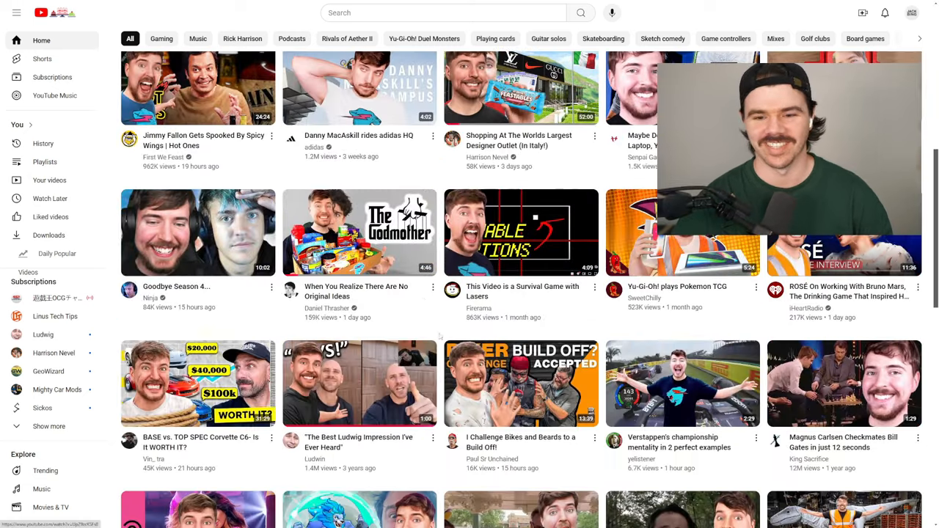
pyautogui.click(912, 9)
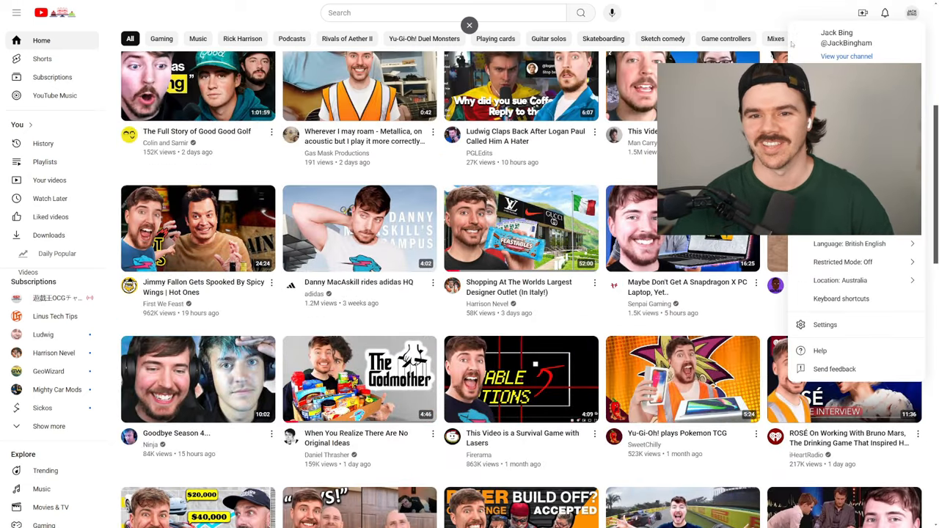
pyautogui.click(841, 56)
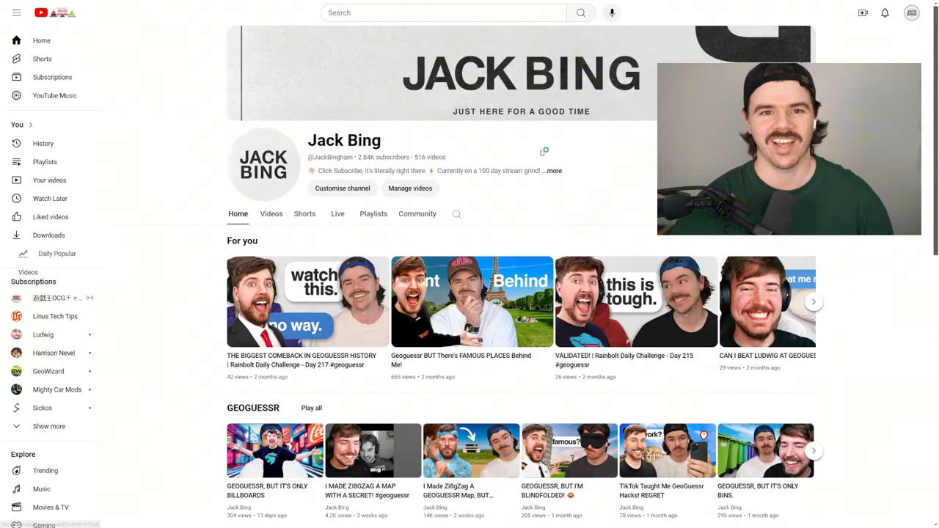
# Step: Scroll through the Jack Bing channel page and head back to Home
pyautogui.scroll(-3)
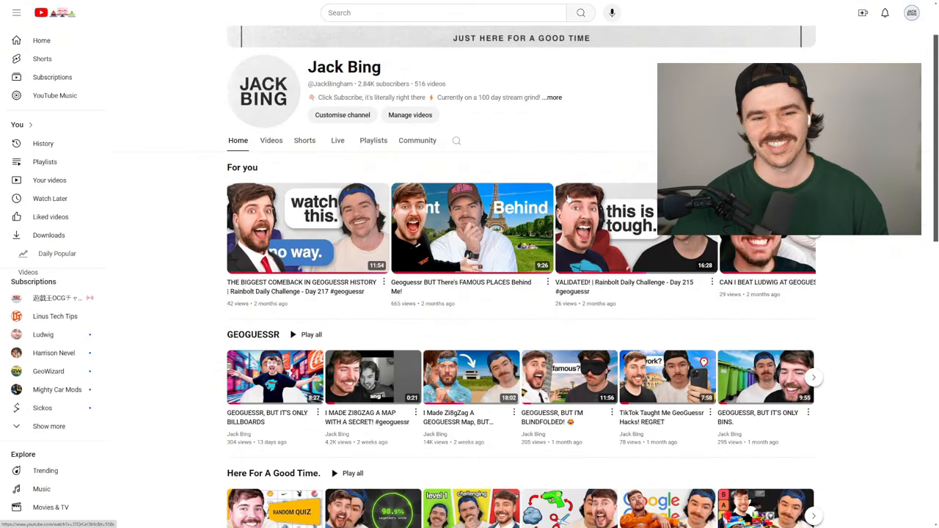
pyautogui.scroll(-3)
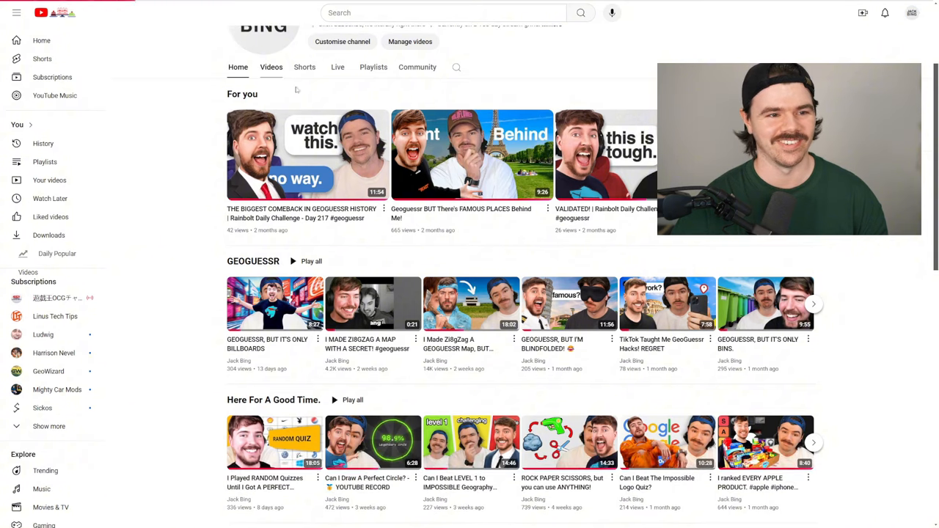
pyautogui.click(42, 40)
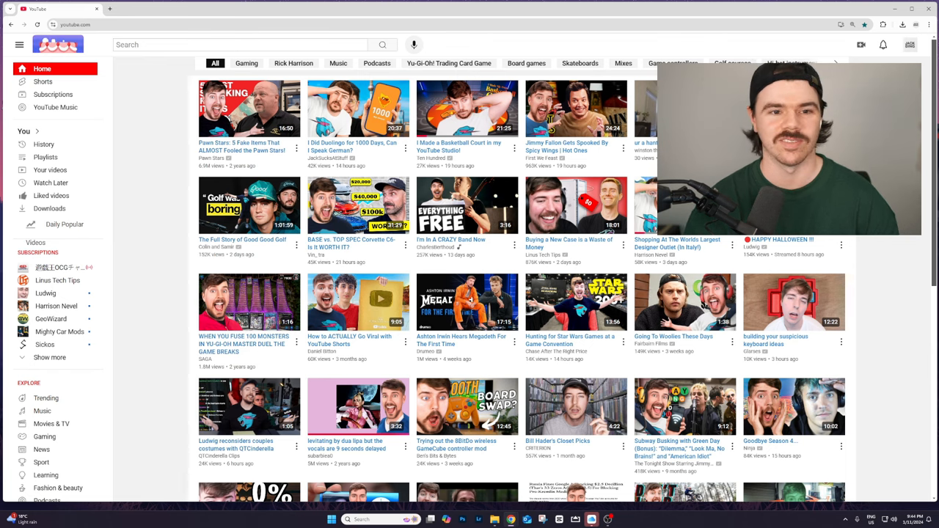
# Step: Scroll through the refreshed home feed with lowercase titles
pyautogui.scroll(-3)
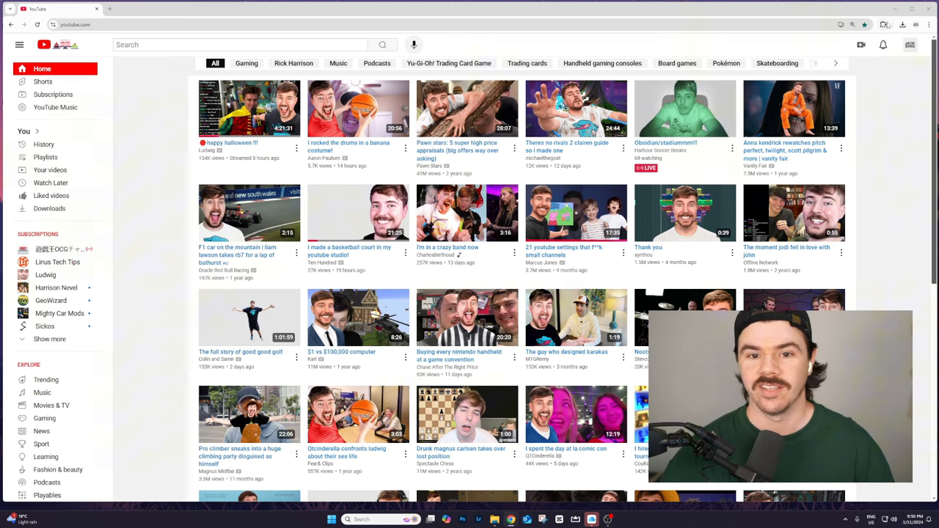
# Step: Scroll the Jack Bing channel's dense Videos grid sorted by latest
pyautogui.scroll(-3)
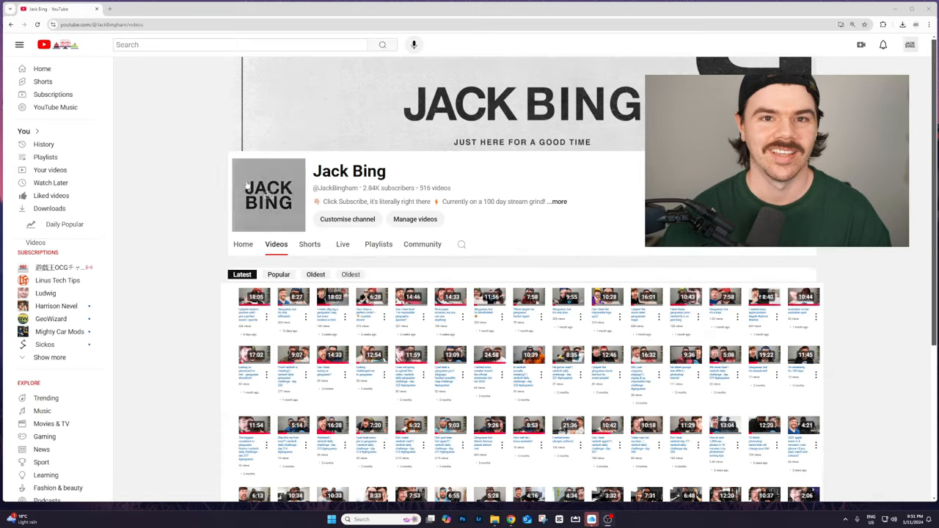
# Step: Scroll down the 'ROCK PAPER SCISSORS, but you can use ANYTHING' watch page
pyautogui.scroll(-3)
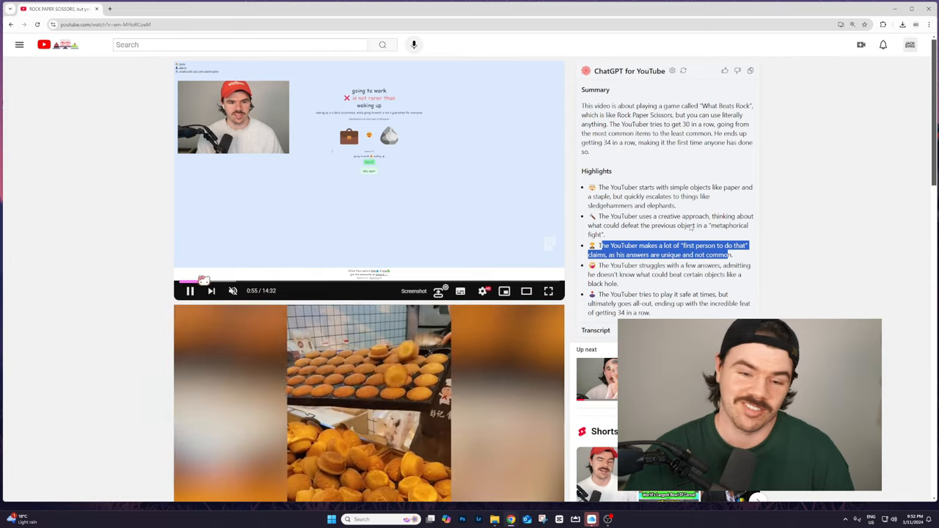
pyautogui.scroll(-3)
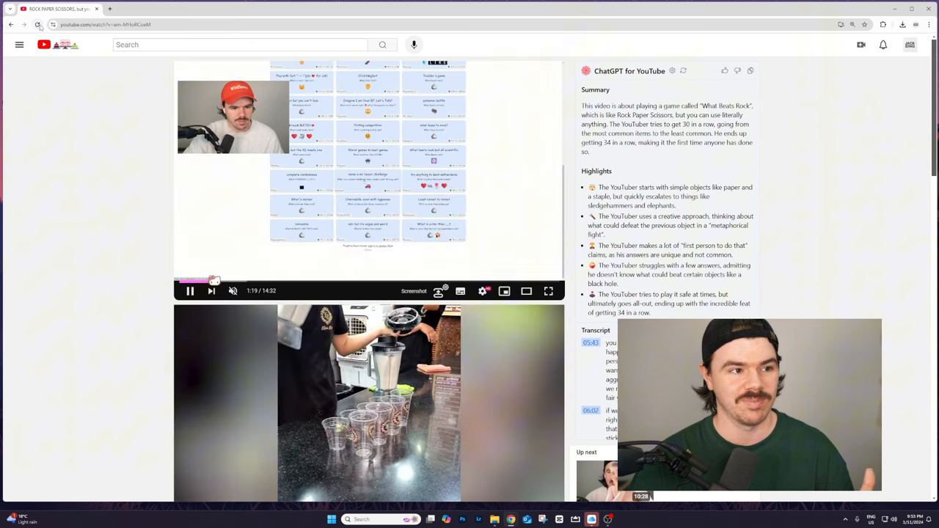
# Step: Reload the video page, dismiss the dubbing sign-in popup, and scroll down
pyautogui.click(37, 24)
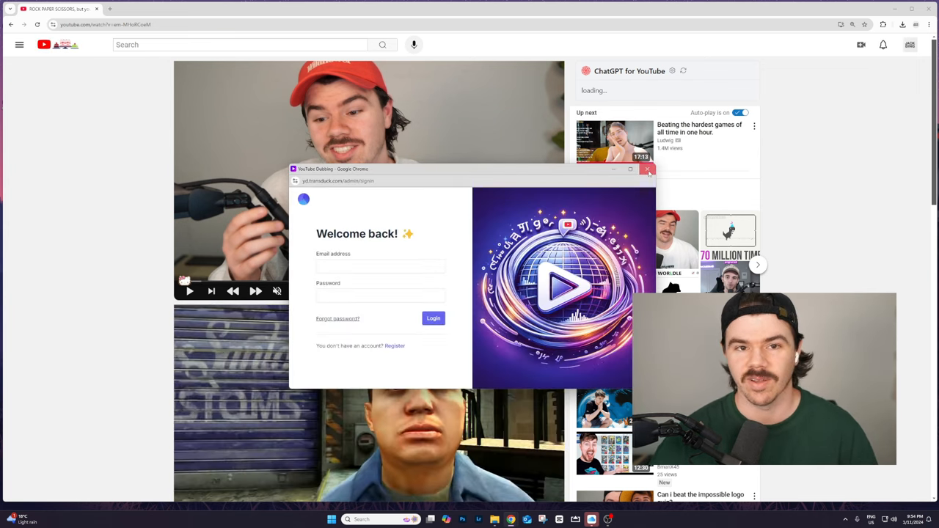
pyautogui.click(648, 170)
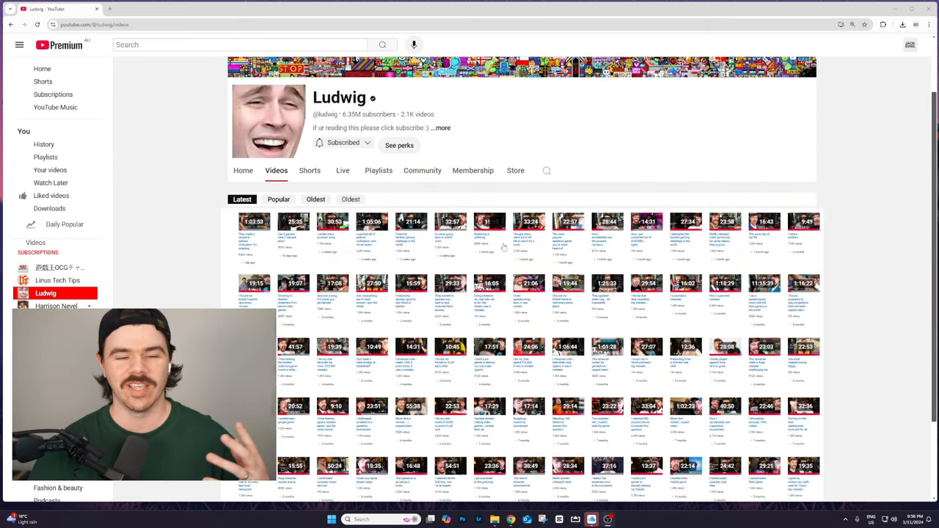
pyautogui.scroll(-3)
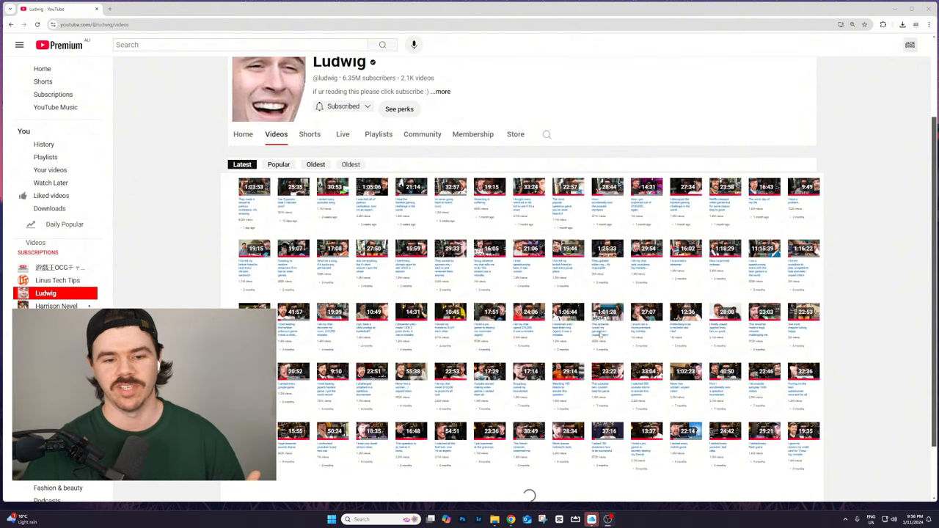